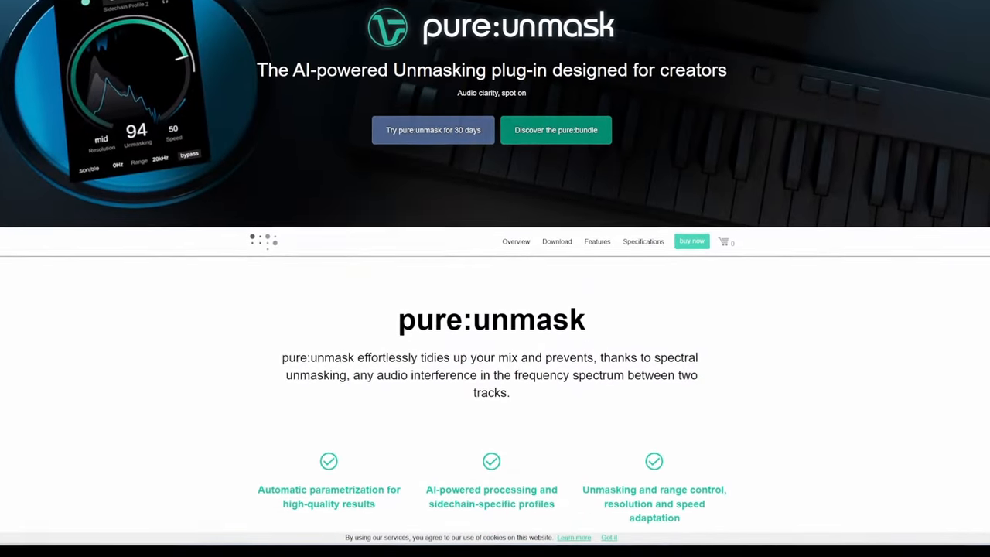
Step: Reopen a fresh pure:unmask insert on the guitar channel with the Universal profile, no side-chain yet
scroll(down, 3)
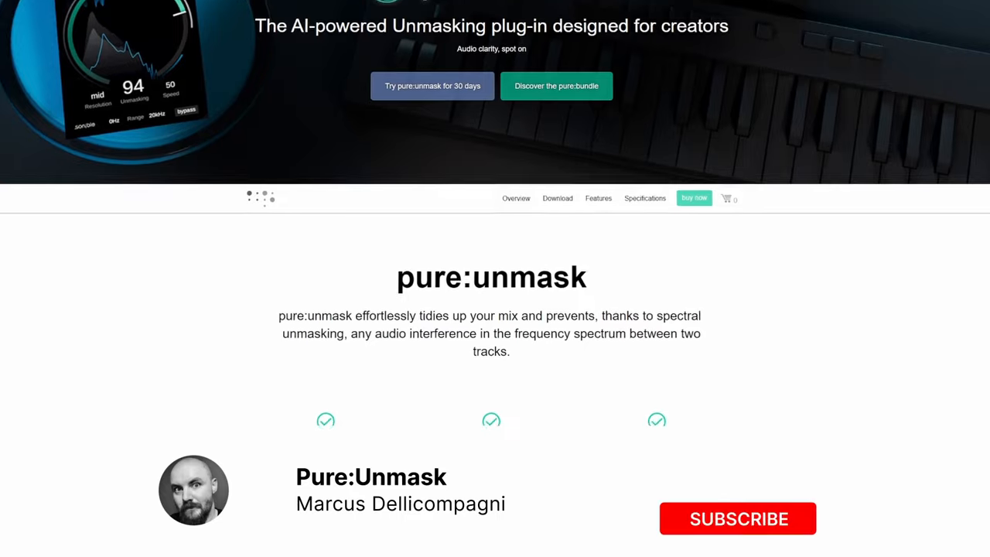
click(737, 518)
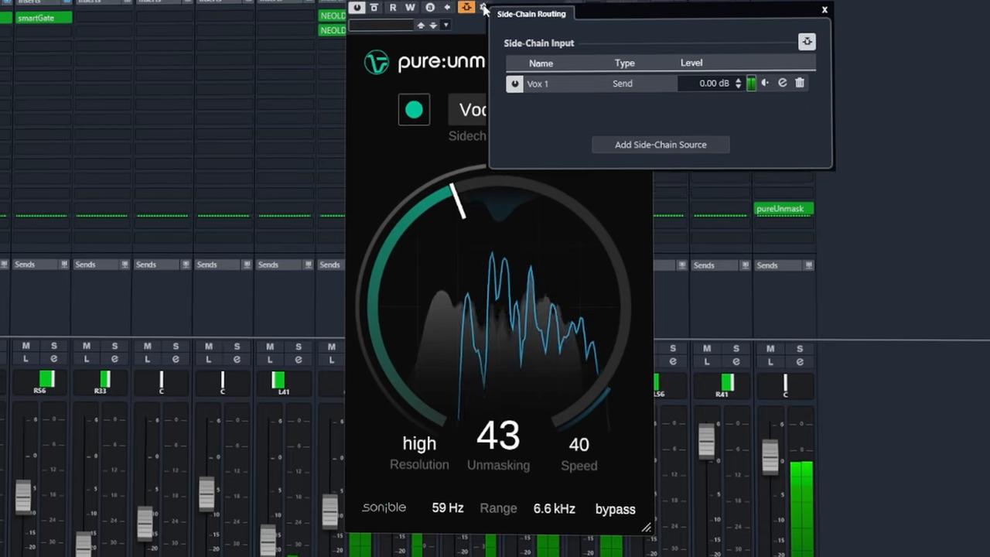
click(823, 10)
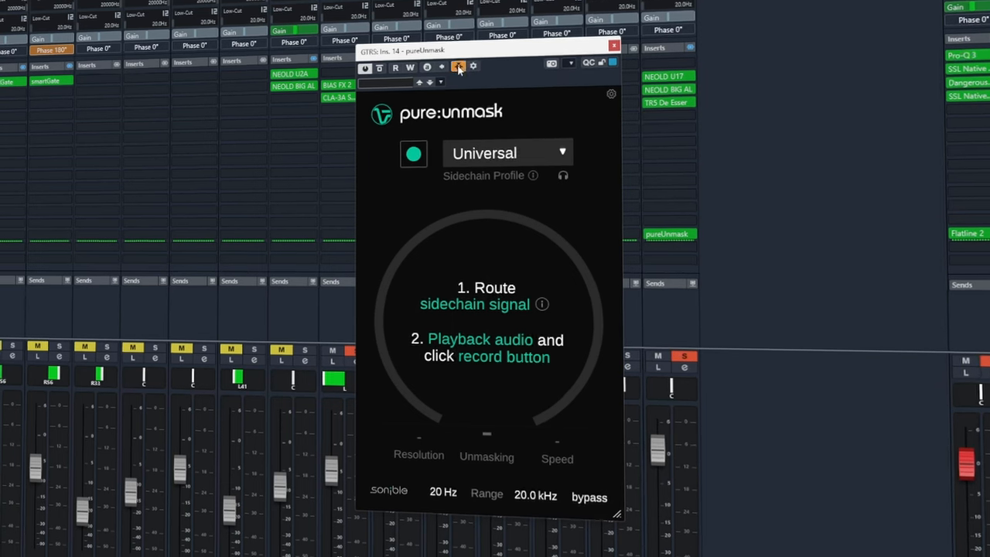
Step: Route the Vox 1 track as pure:unmask's side-chain source and close the routing panel
click(458, 65)
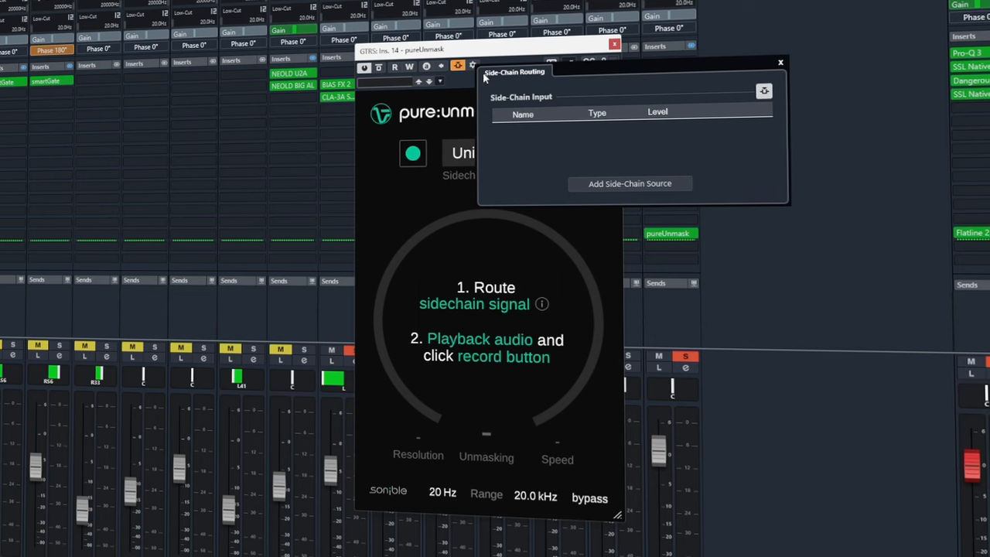
click(629, 183)
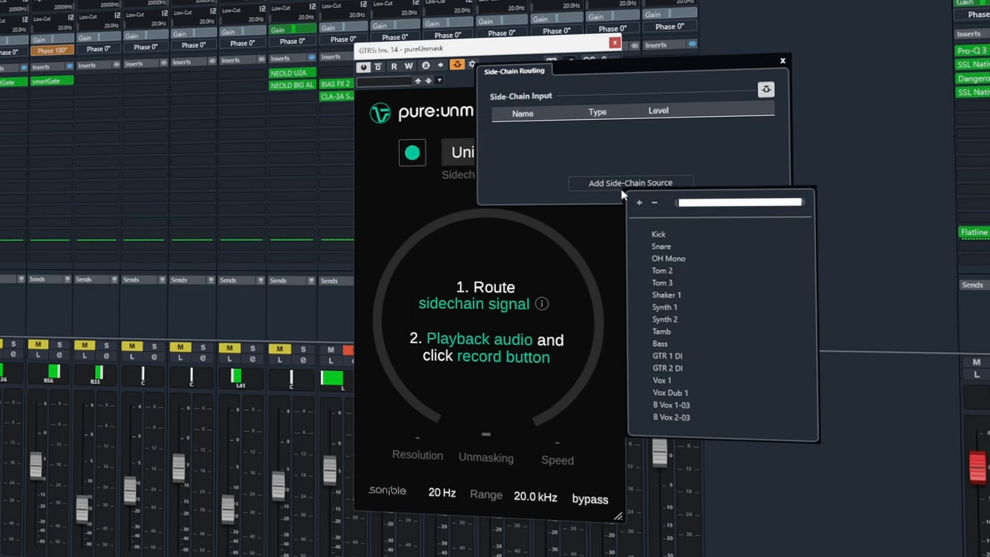
click(662, 381)
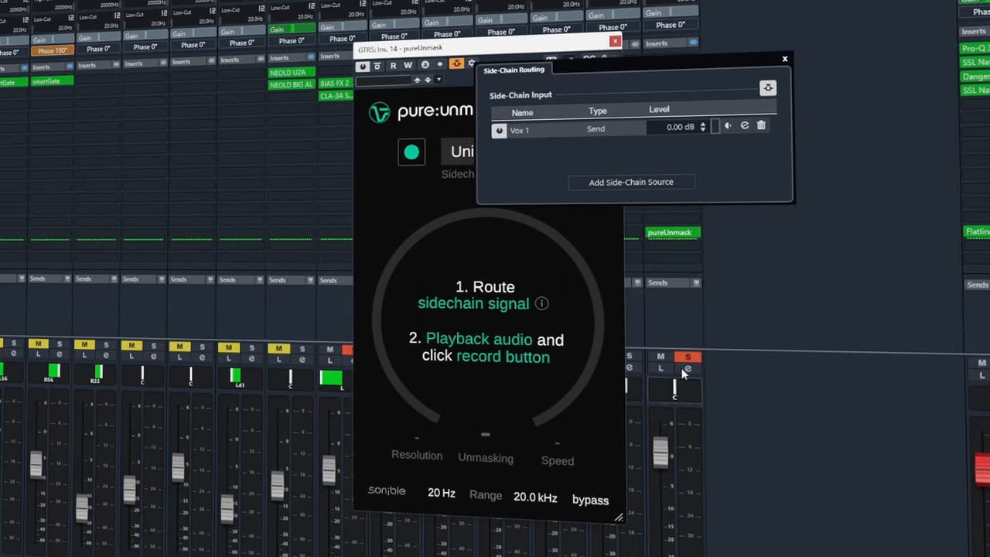
mouse_move(595, 246)
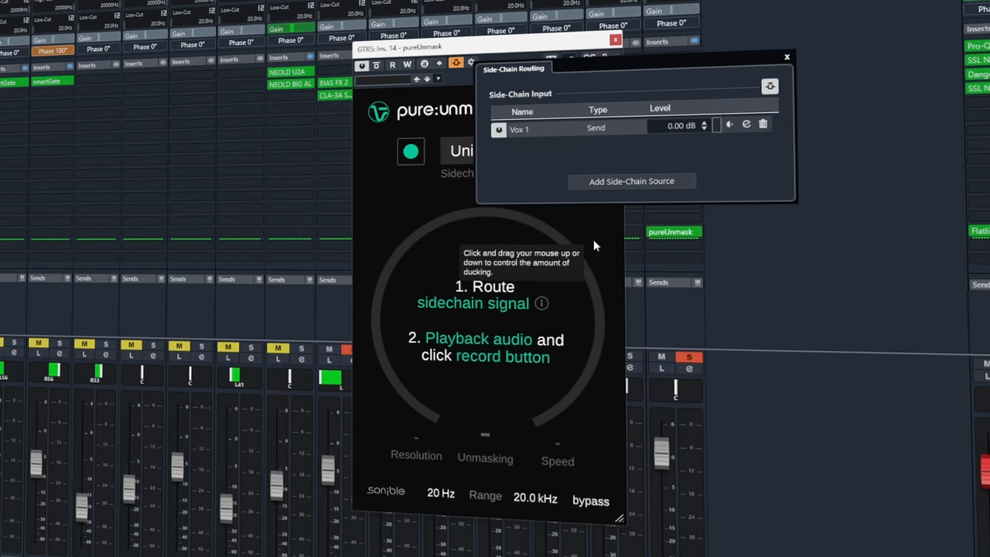
click(483, 150)
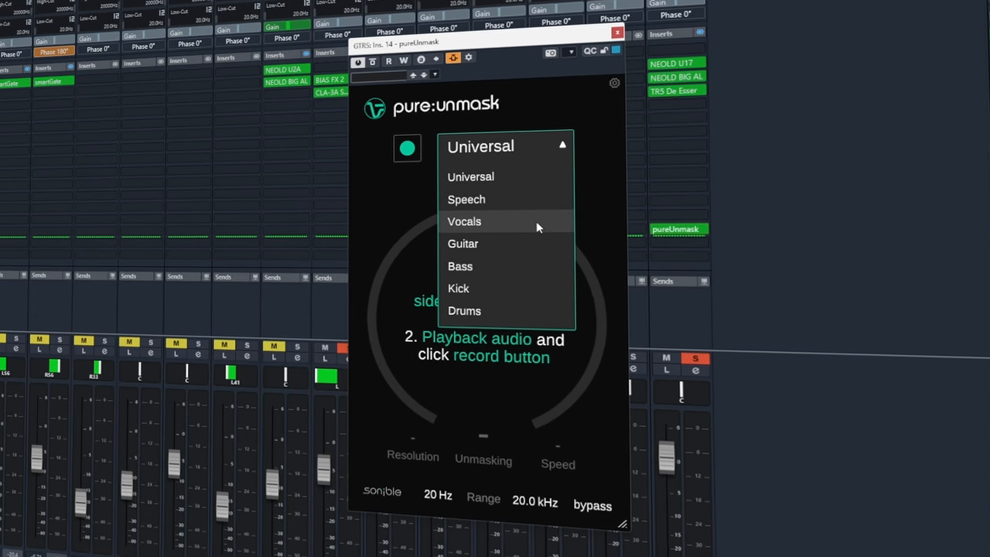
Step: Choose the Vocals sidechain profile for the Vox 1 input
click(464, 221)
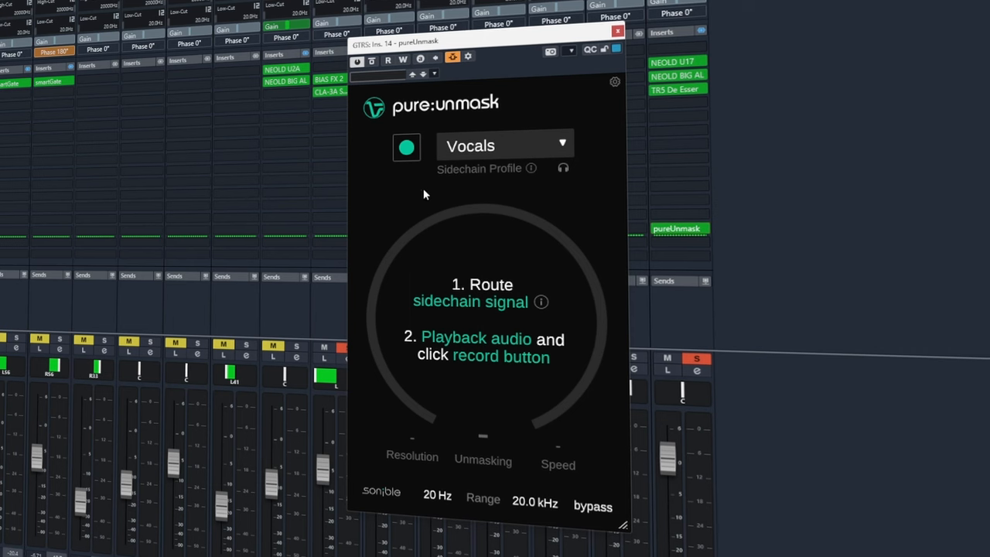
click(405, 147)
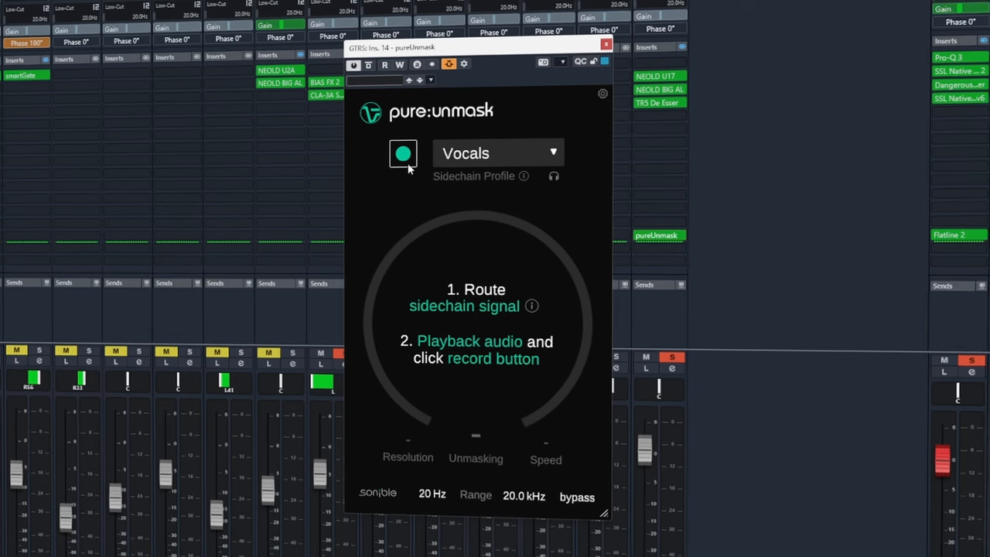
Step: Record the side-chain signal so pure:unmask learns the audio, ending at Unmasking 50, Speed 40
click(402, 153)
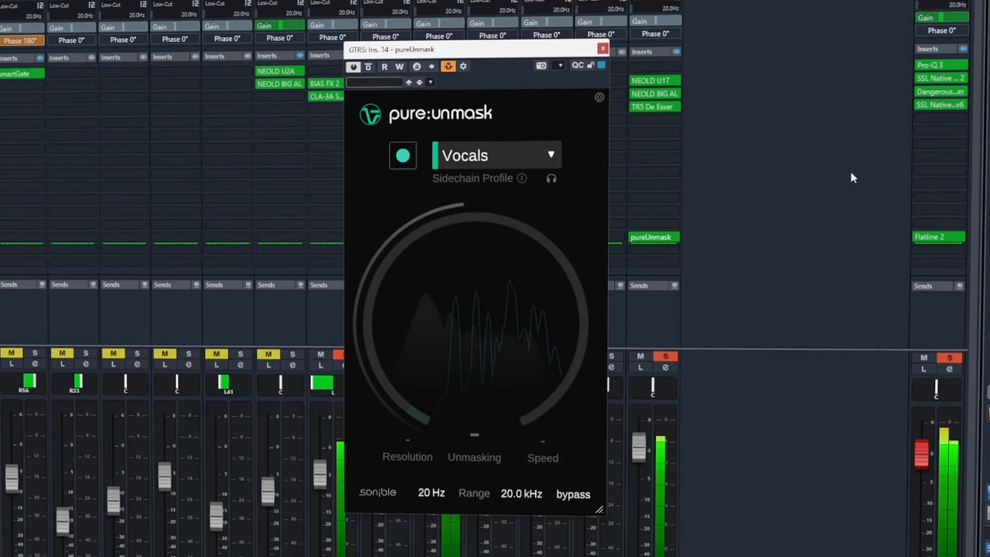
click(403, 155)
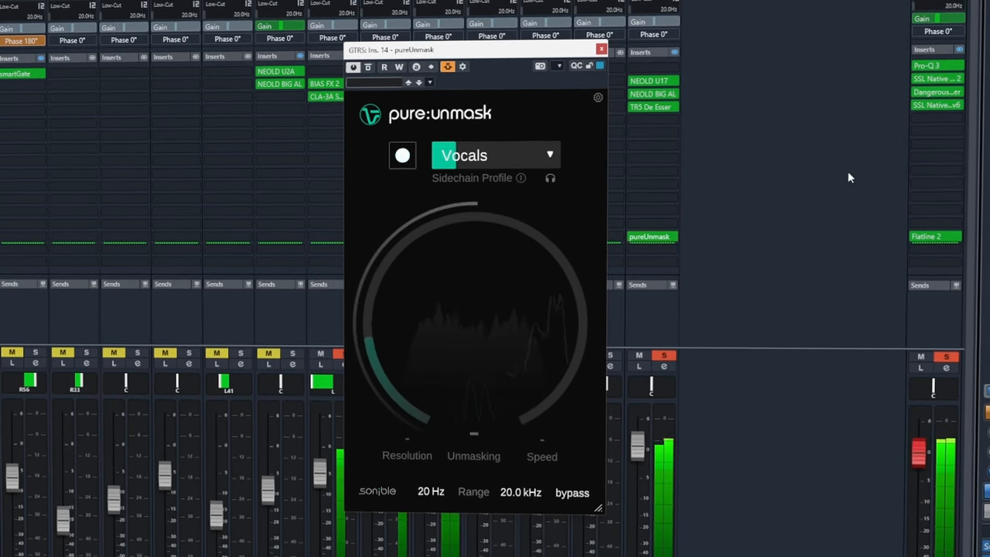
click(402, 155)
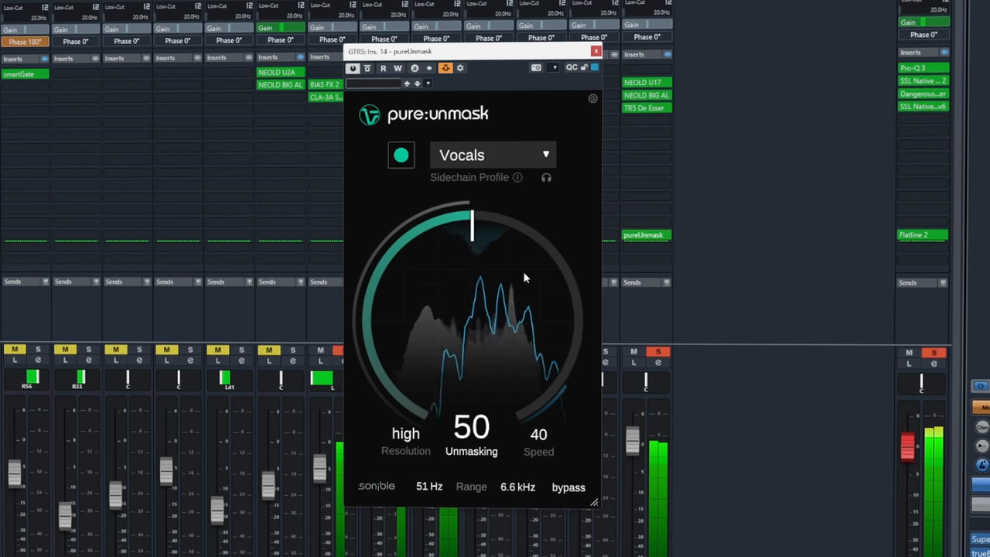
Step: Sweep the Unmasking knob up to 100, down to 0, then back to about 31
drag(471, 225, 549, 266)
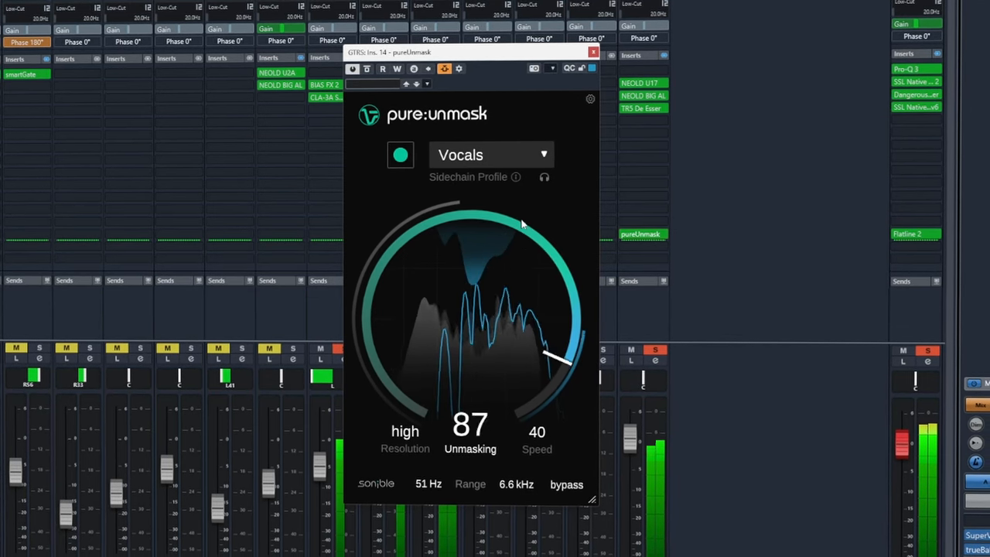
drag(557, 356, 510, 402)
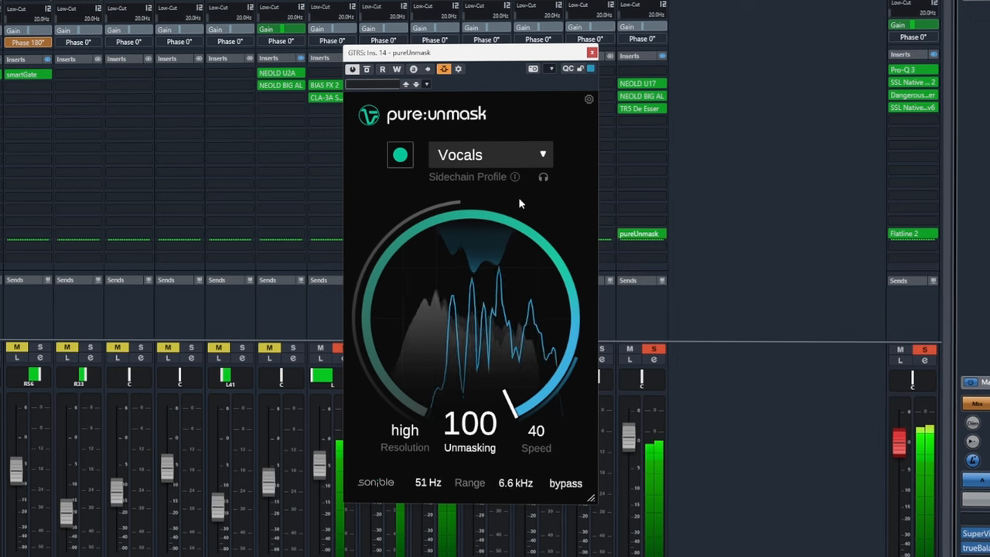
drag(510, 402, 533, 248)
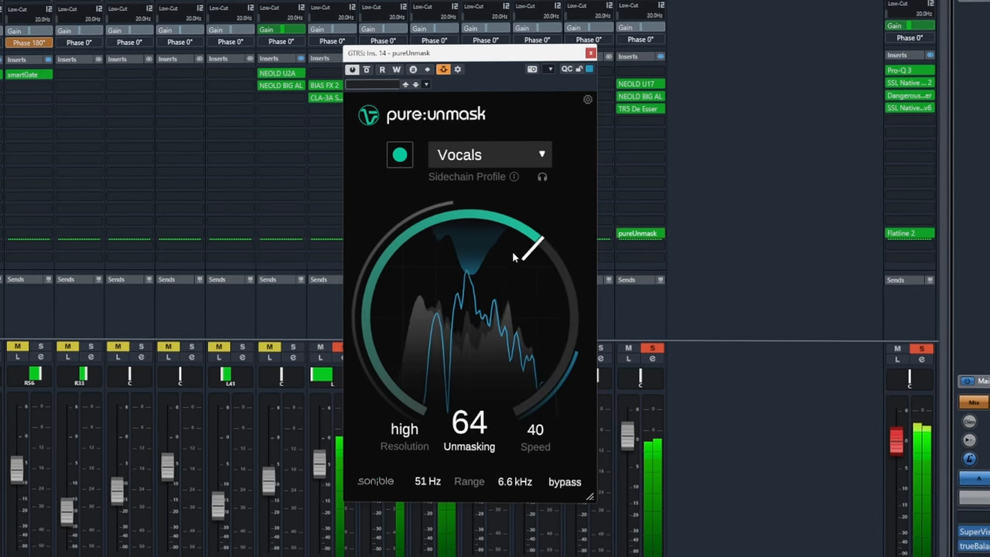
drag(533, 247, 399, 255)
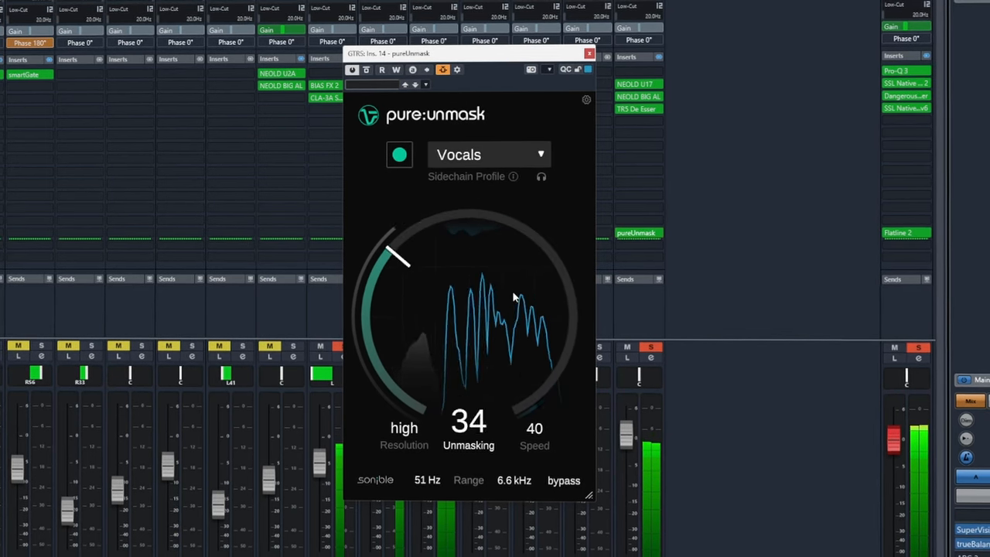
drag(399, 260, 405, 384)
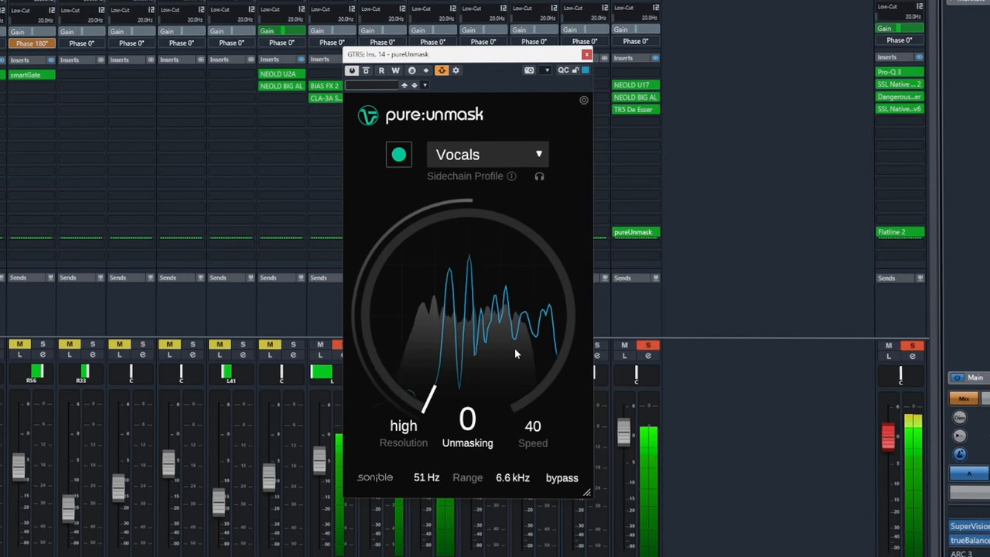
drag(430, 390, 390, 266)
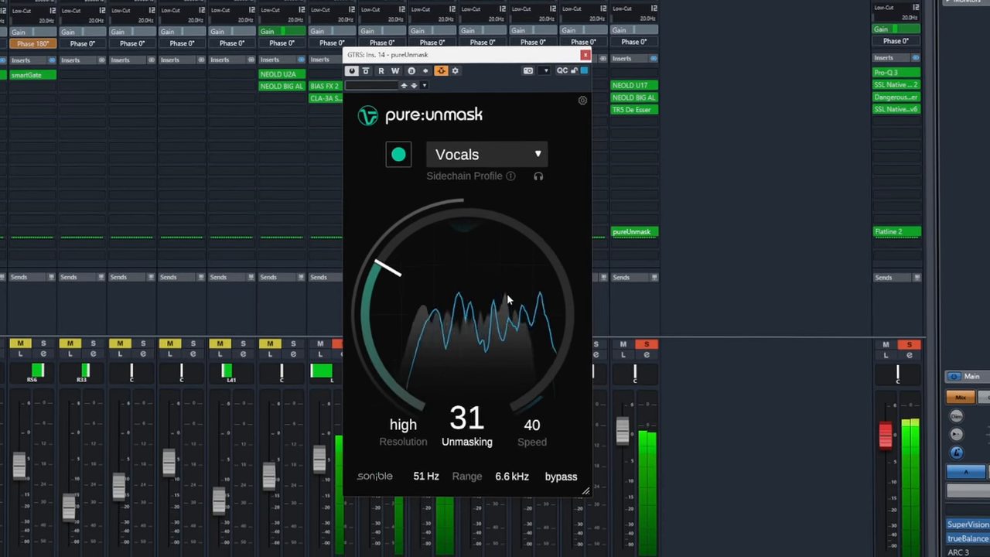
Step: Fine-tune the Unmasking amount through the 40s and settle it at 51
drag(386, 266, 433, 232)
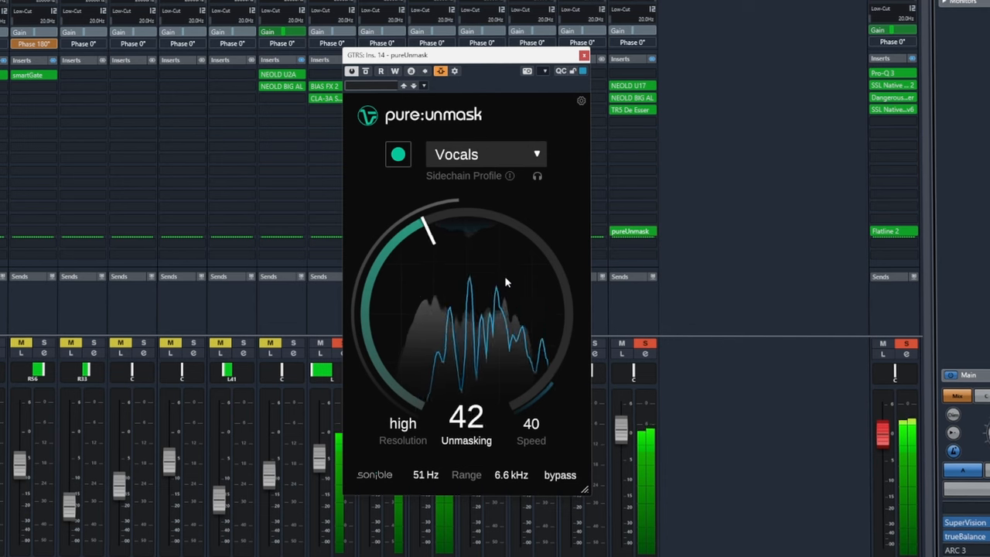
drag(430, 229, 472, 220)
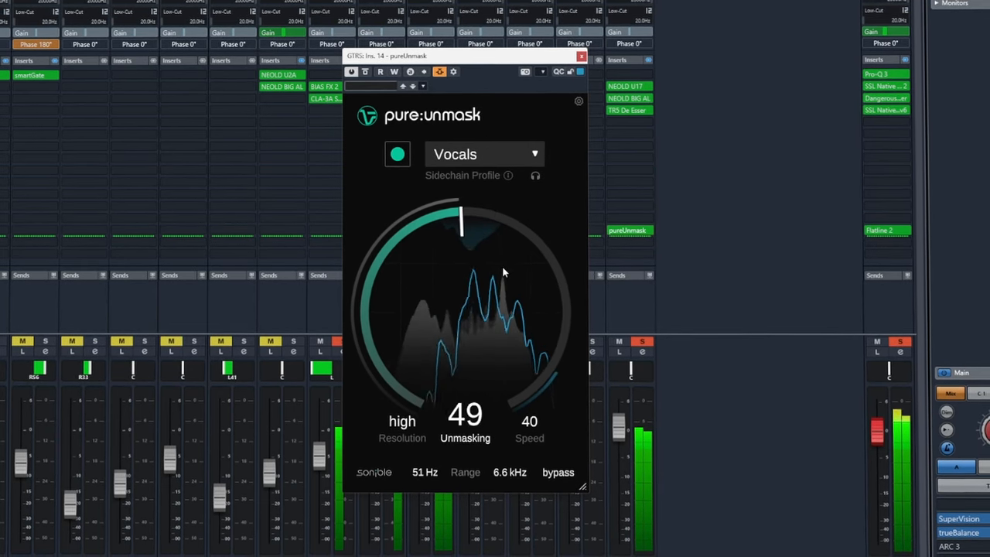
drag(461, 225, 451, 226)
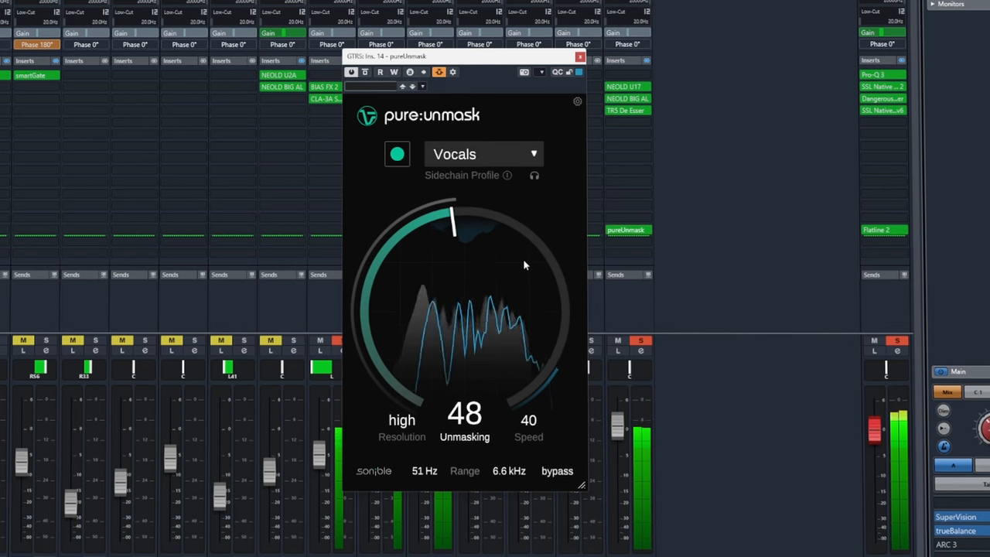
mouse_move(395, 353)
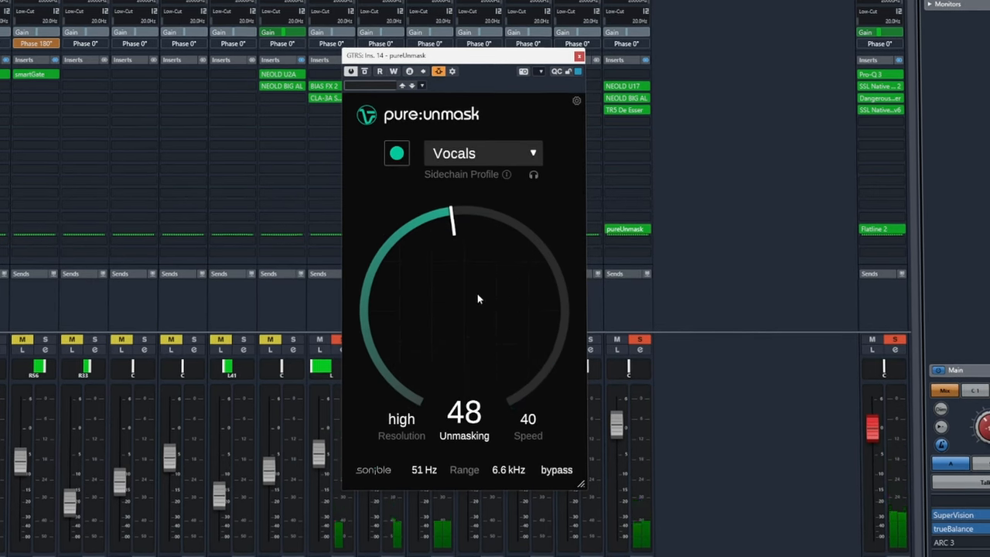
drag(451, 224, 503, 394)
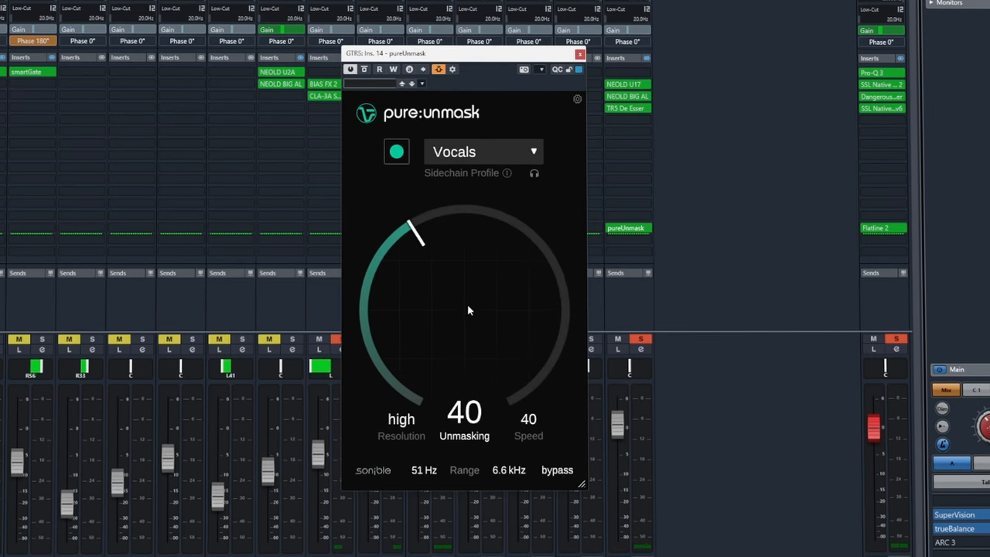
drag(418, 235, 464, 216)
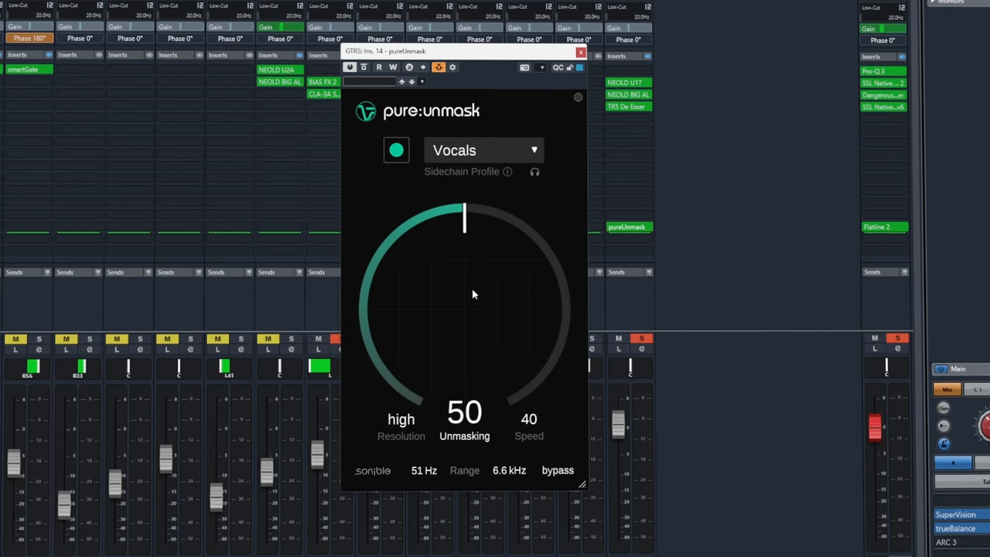
drag(464, 216, 399, 251)
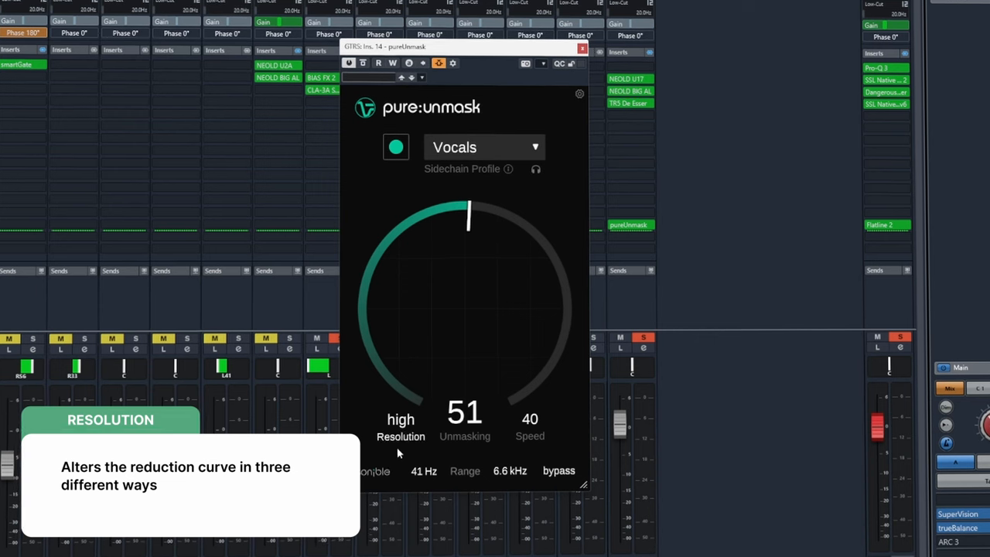
Step: Cycle Resolution through low and mid back to high, with Unmasking around 61
click(401, 419)
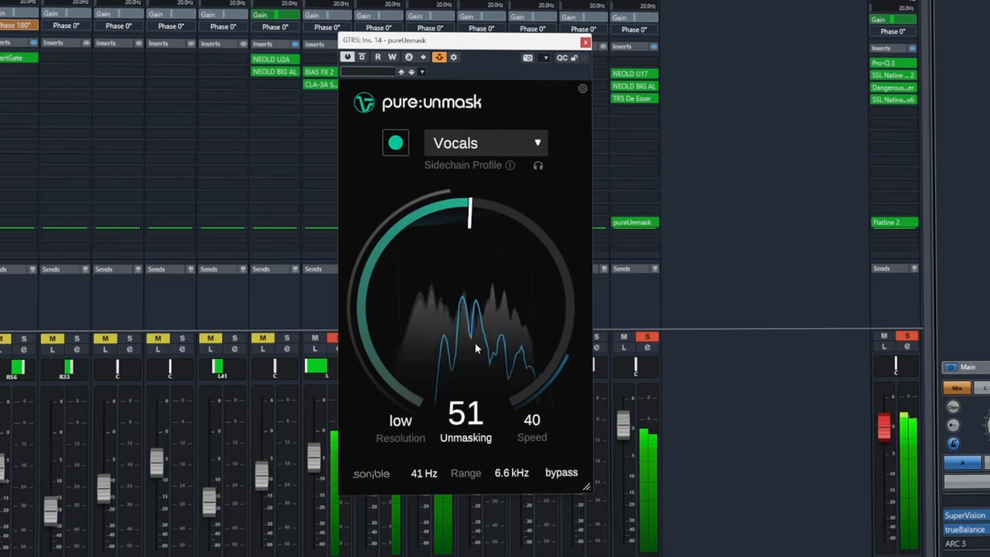
drag(471, 214, 526, 232)
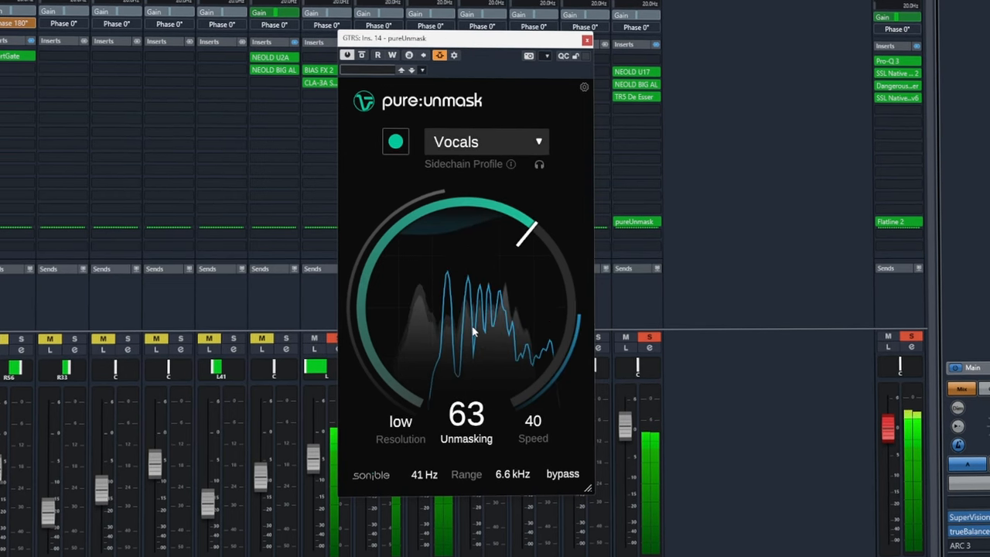
drag(526, 232, 523, 217)
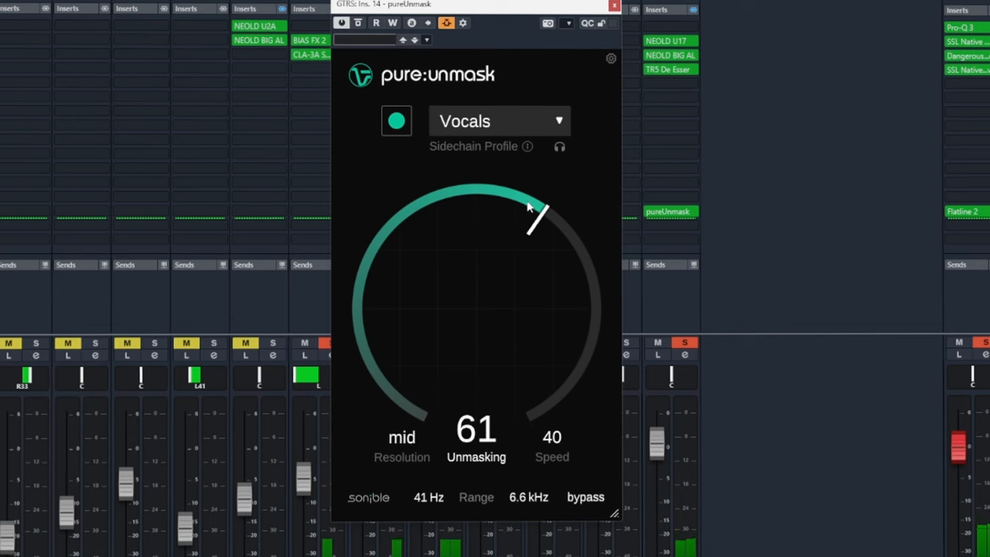
click(402, 438)
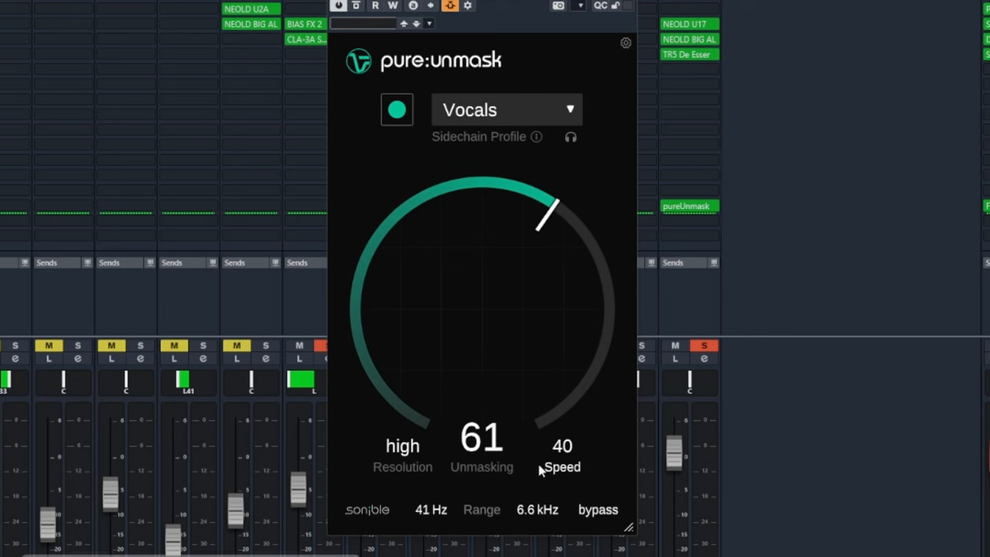
mouse_move(562, 467)
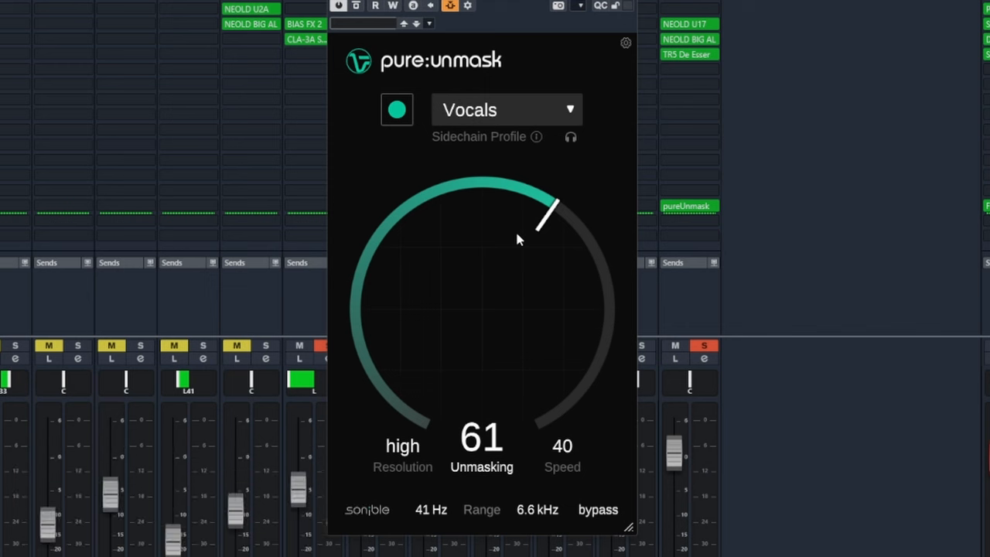
mouse_move(571, 385)
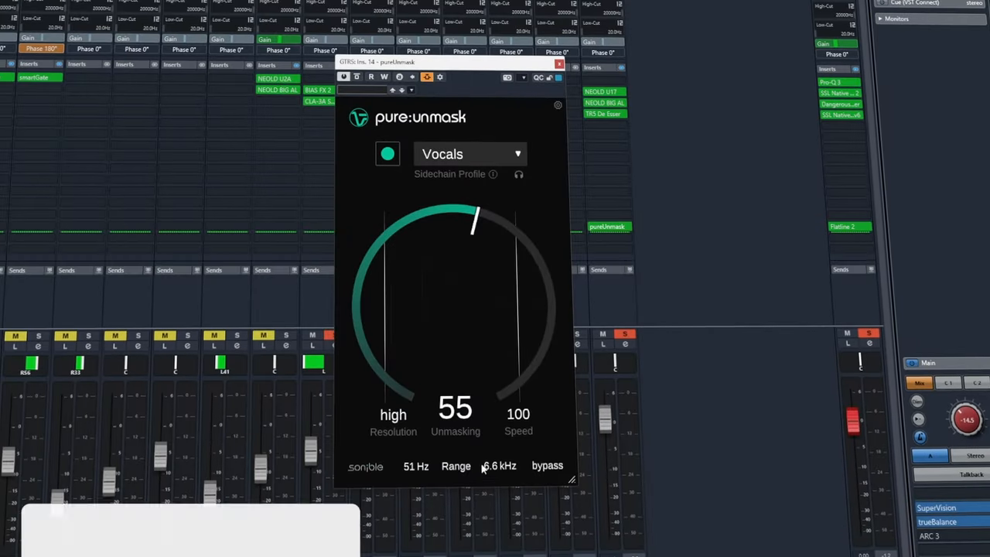
mouse_move(455, 467)
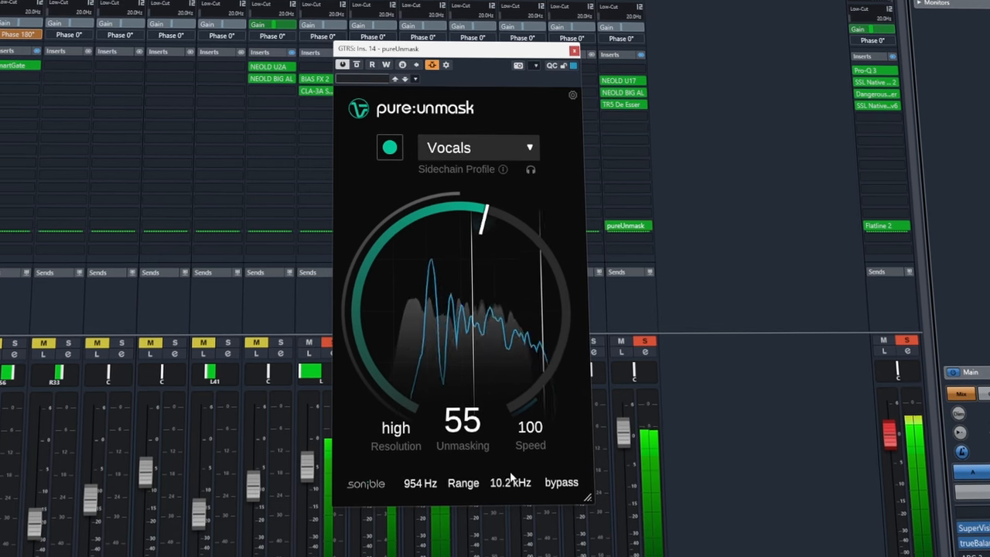
Step: Narrow the Range to 954 Hz–10.2 kHz
drag(482, 220, 564, 302)
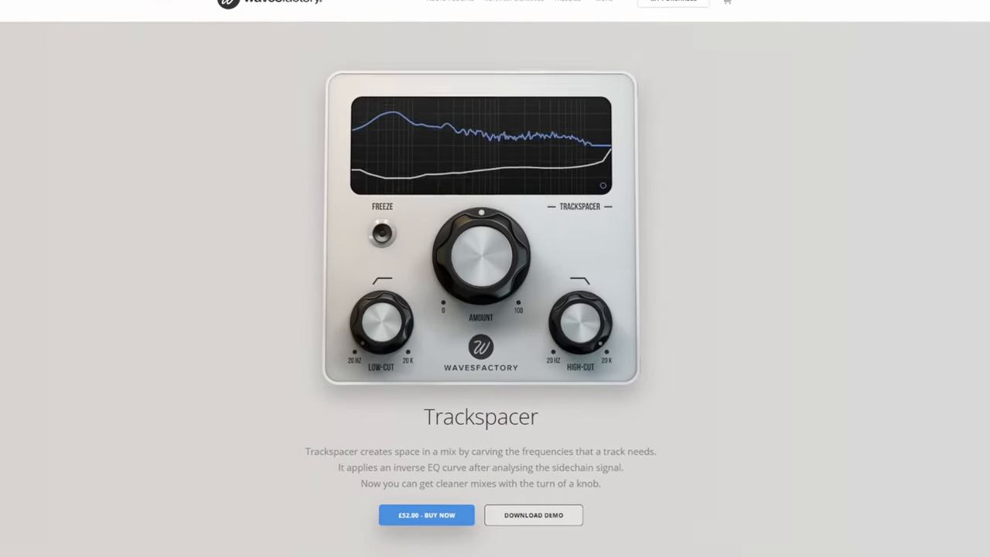
Step: Scroll the Wavesfactory Trackspacer page to the plugin image and description
scroll(down, 3)
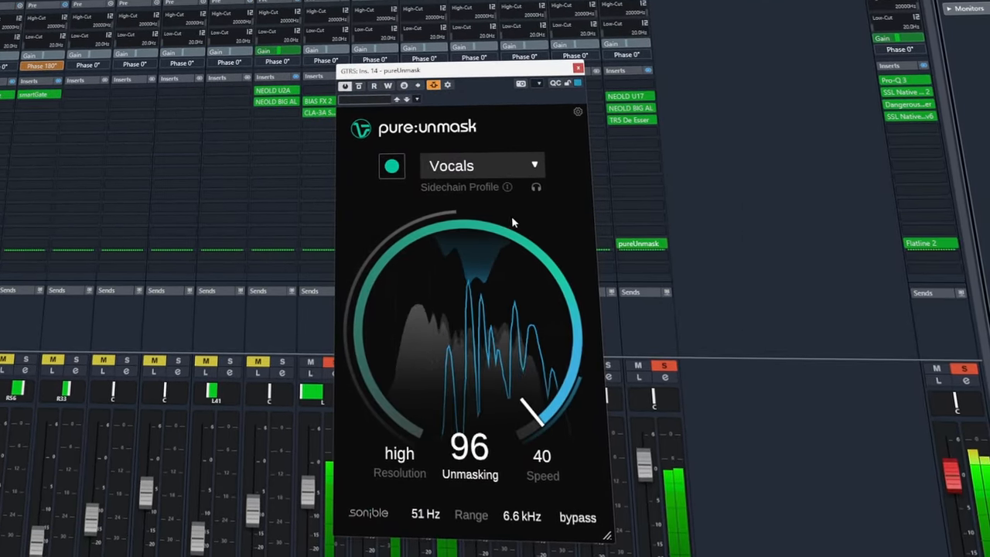
Step: Bring Unmasking down from 96 through 52 and 24 to about 16
drag(539, 417, 480, 232)
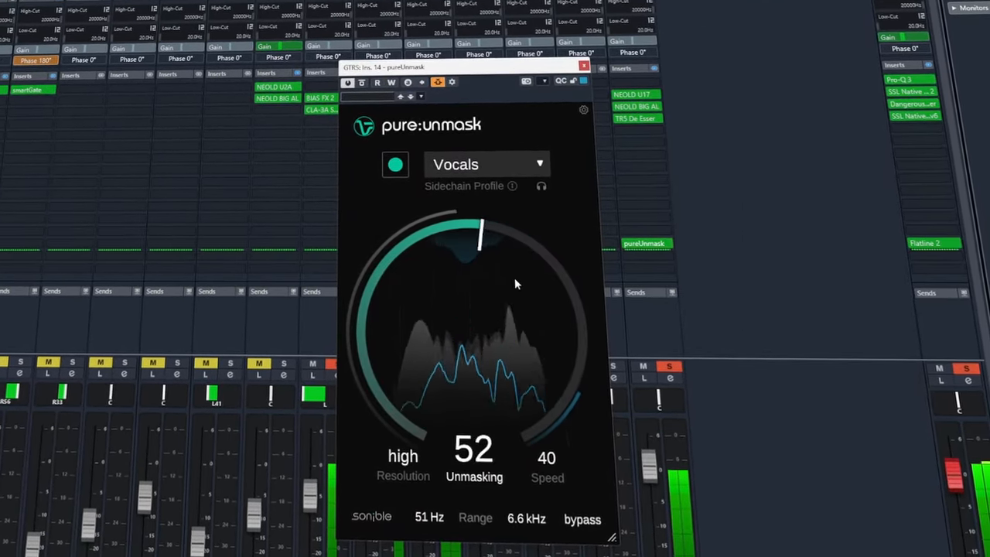
drag(481, 229, 378, 316)
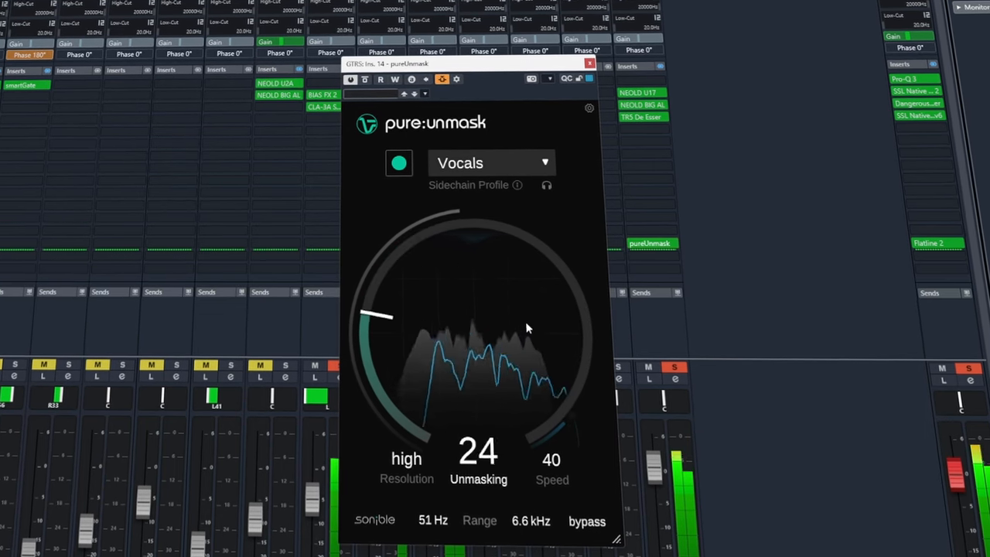
drag(379, 313, 436, 430)
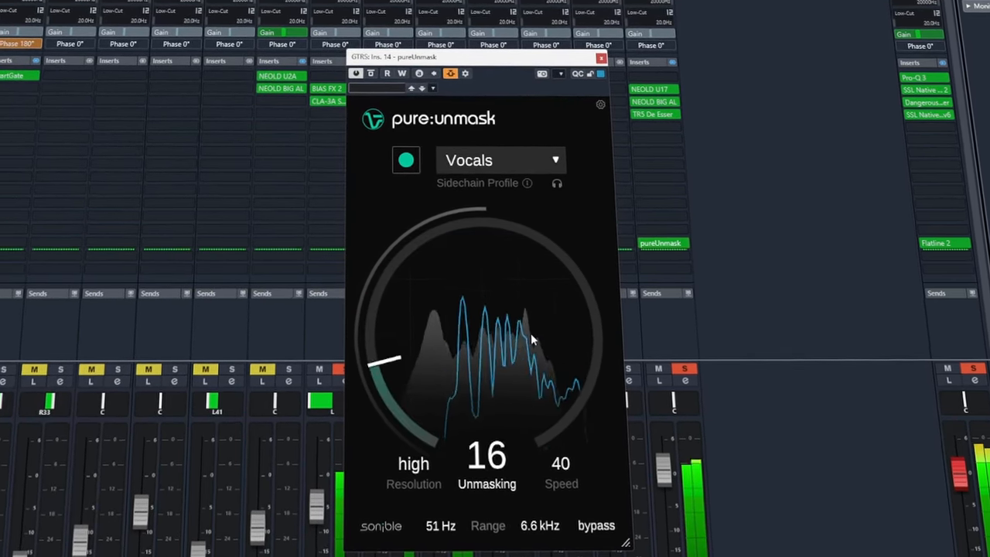
drag(394, 359, 410, 271)
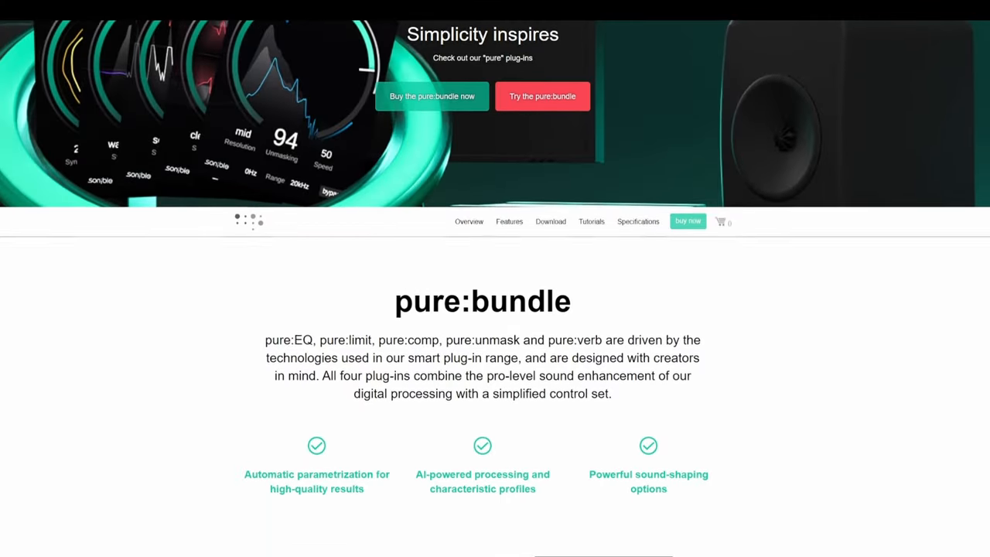
Step: Scroll the Sonible pure:bundle page past the test-drive signup to the pure:EQ, pure:limit and pure:comp features
scroll(down, 3)
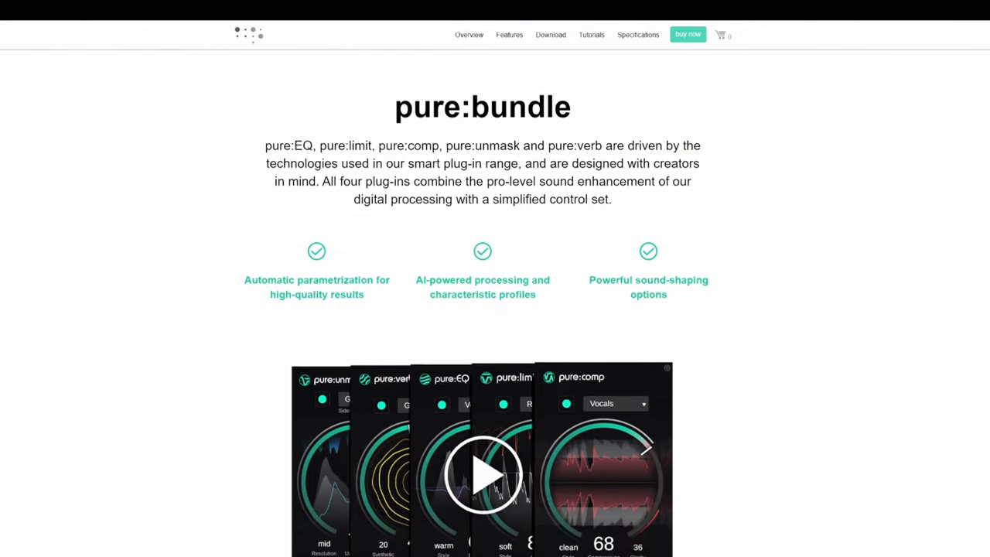
scroll(down, 3)
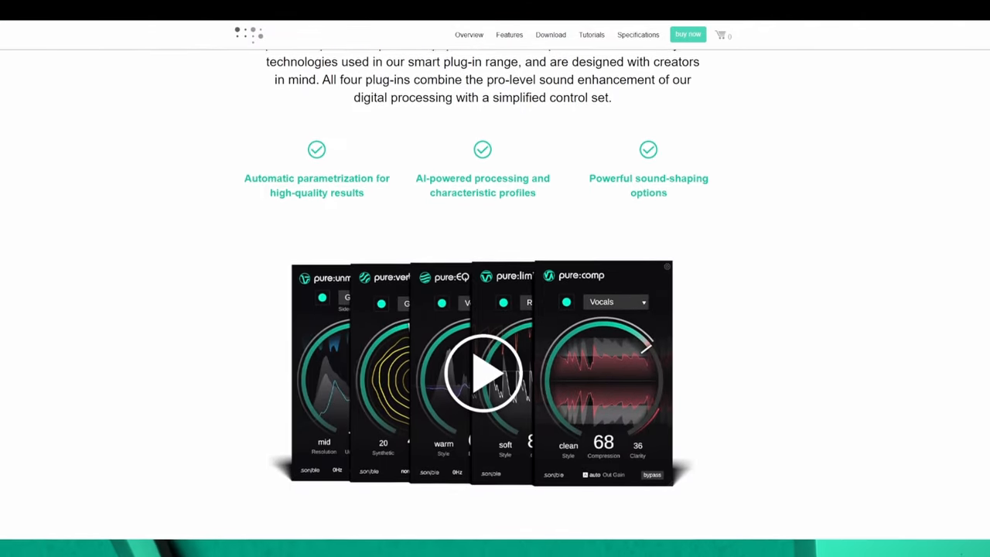
scroll(down, 3)
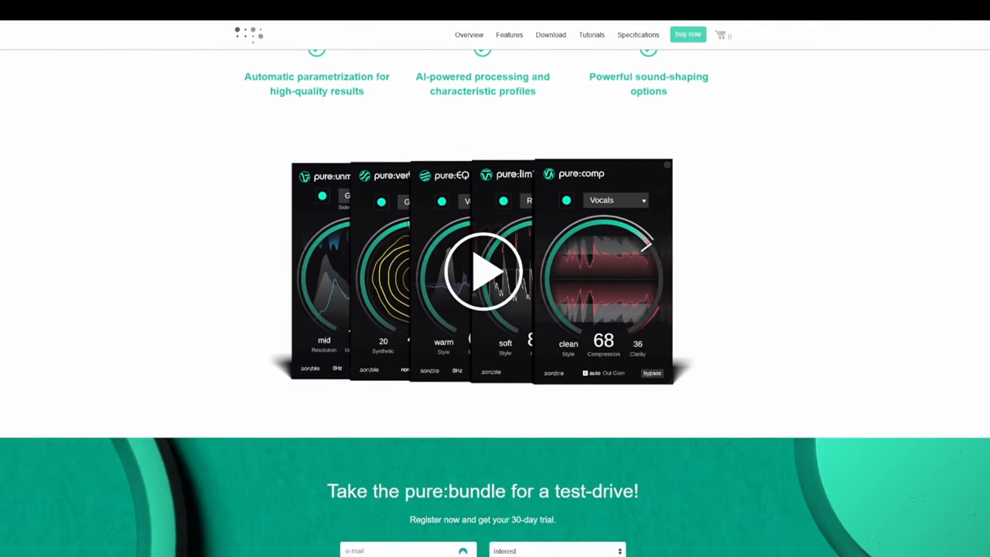
scroll(down, 3)
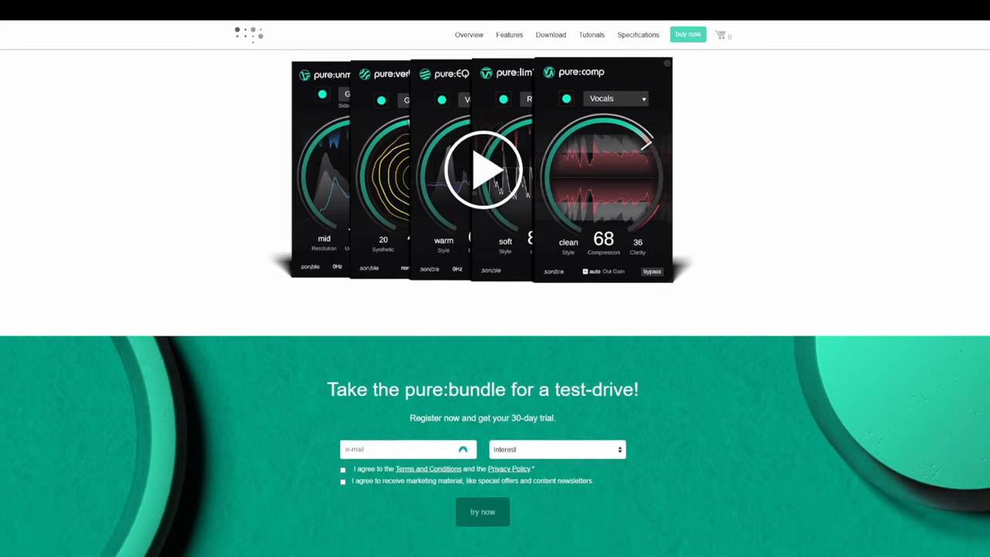
scroll(down, 3)
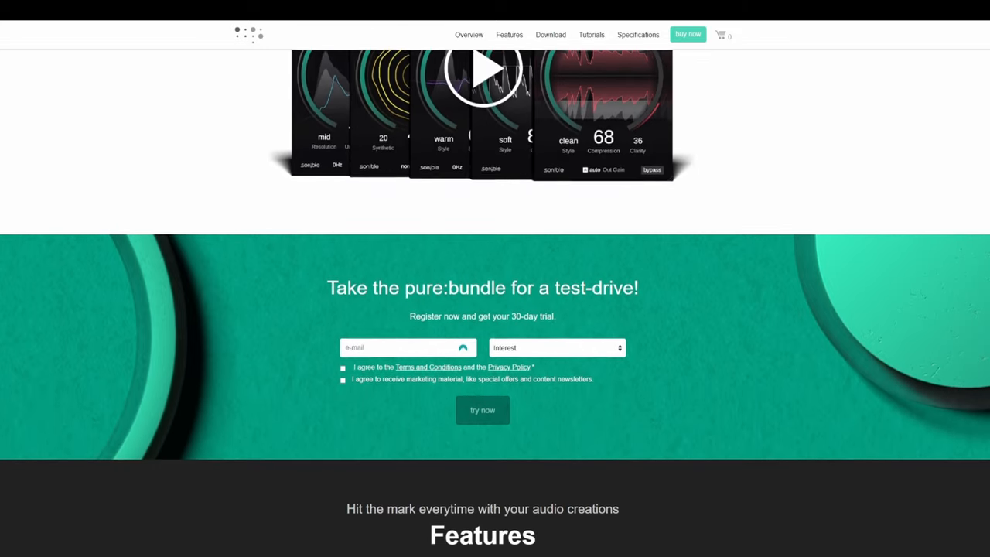
scroll(down, 3)
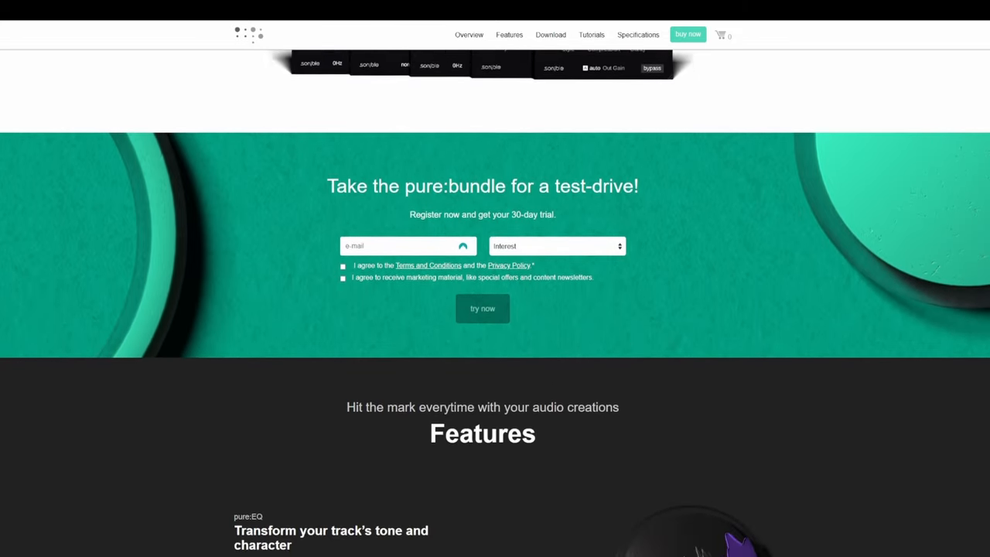
scroll(down, 3)
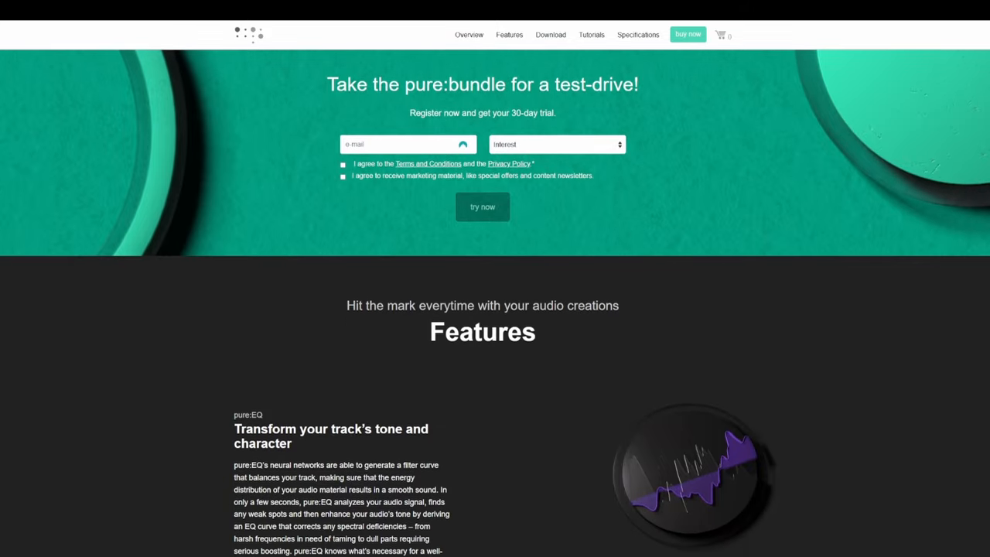
scroll(down, 3)
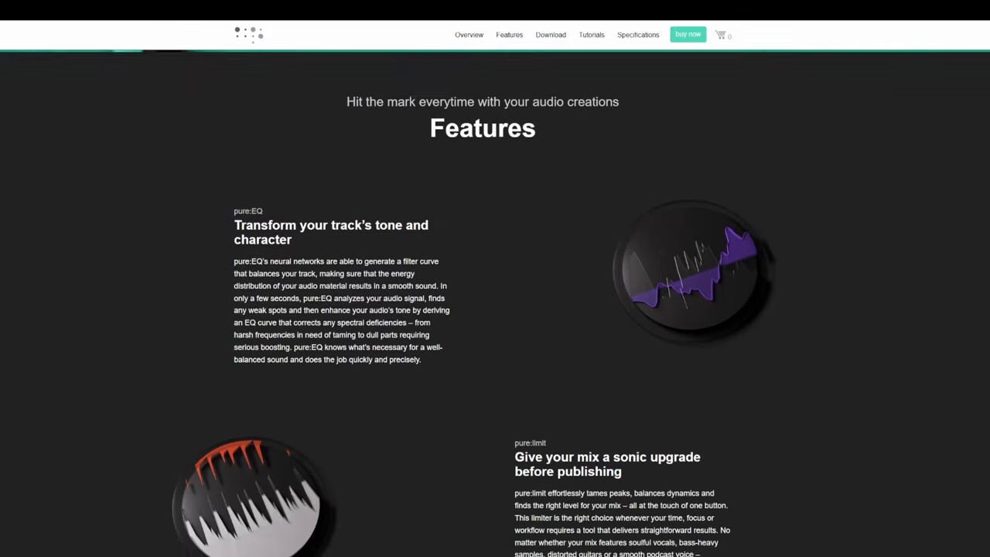
scroll(down, 3)
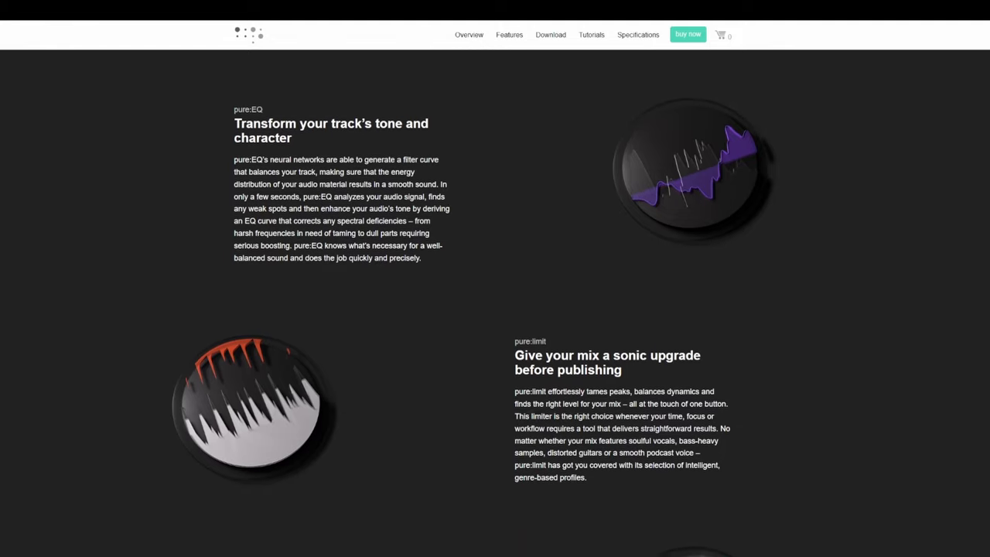
scroll(down, 3)
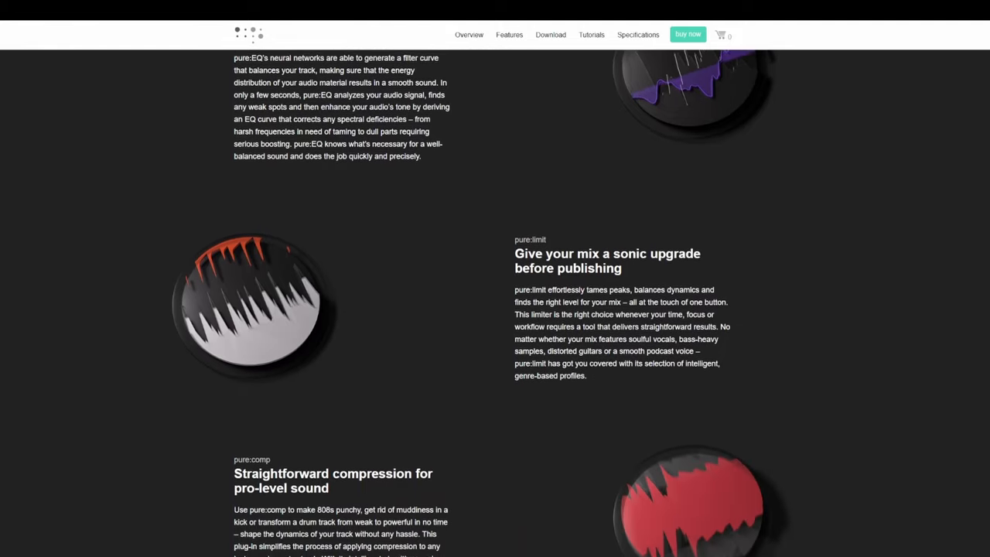